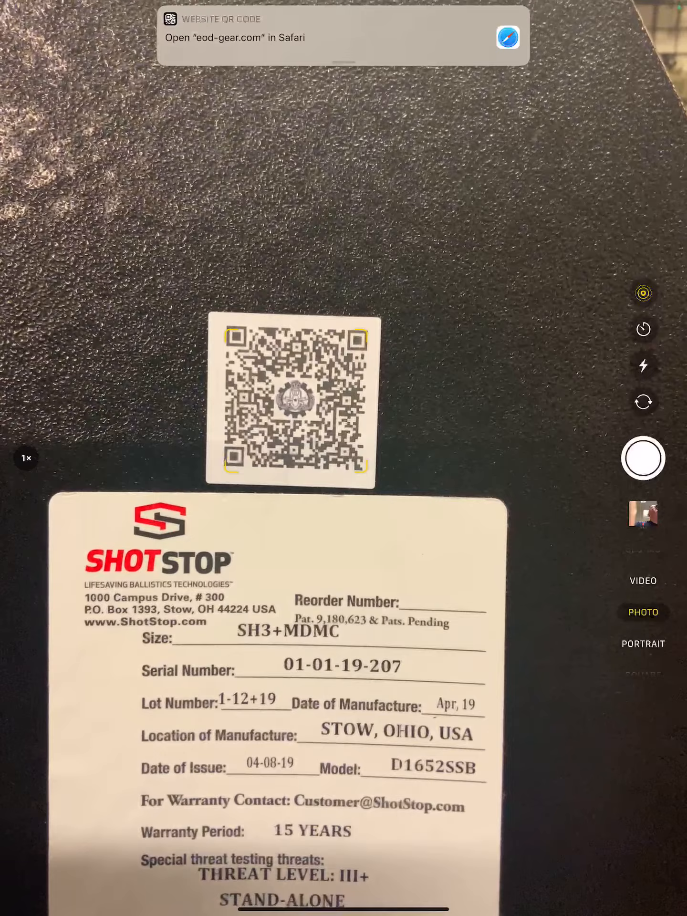
Open the scanned eod-gear.com link, landing on the Multi Hit Rifle Plate product page.
click(343, 36)
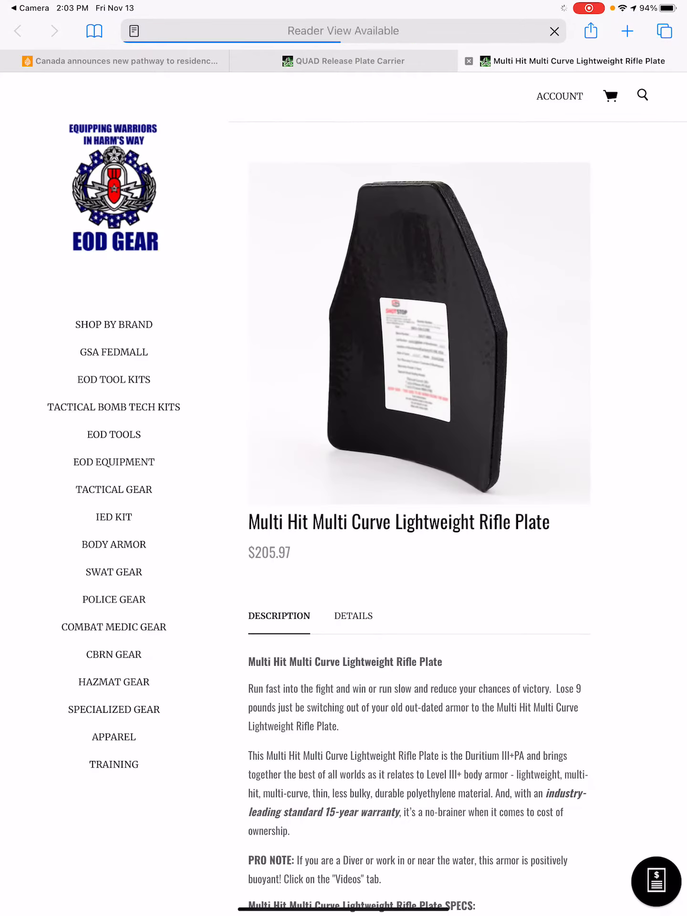
Review the plate's specs and choose the 10X12 Shooter's Cut 2.7LB plate size.
click(553, 31)
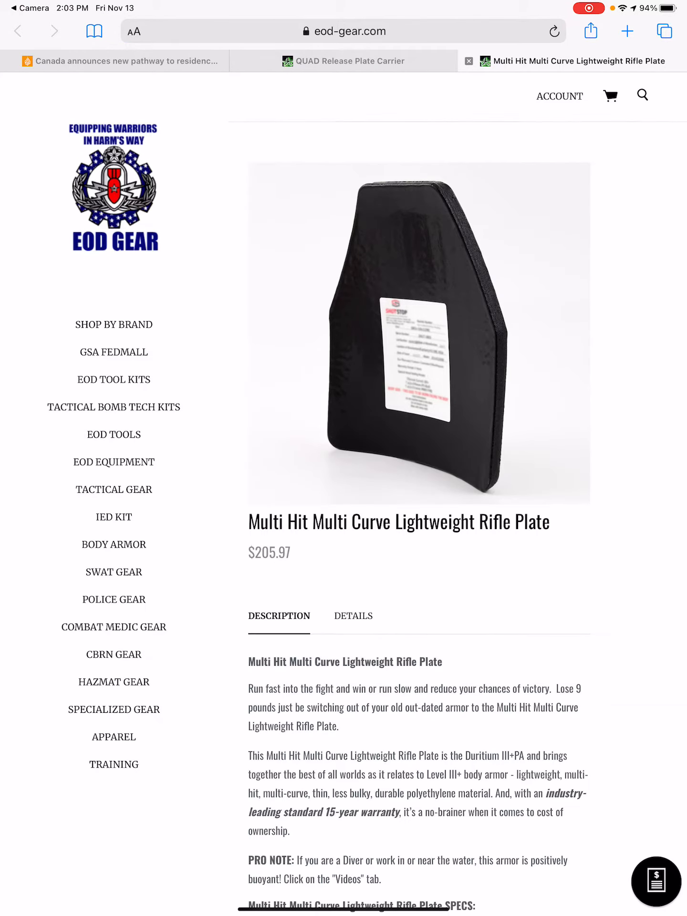
scroll(down, 3)
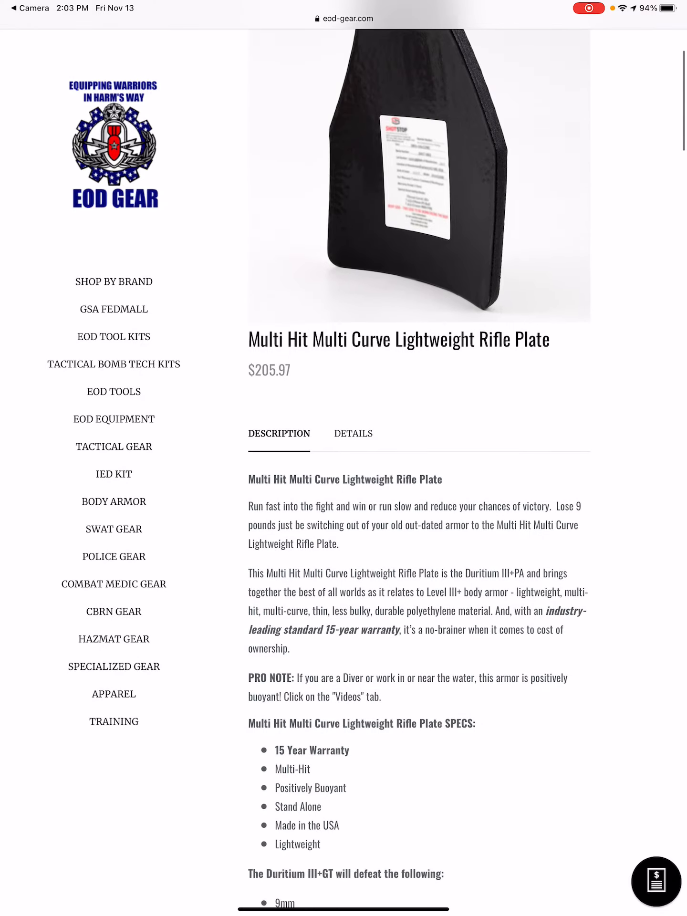
scroll(down, 3)
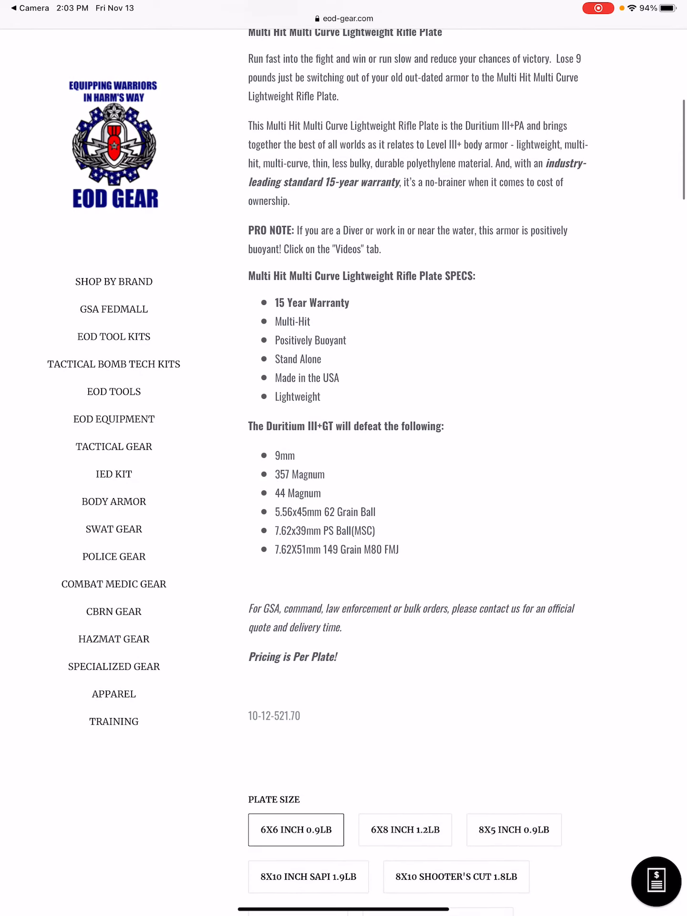
scroll(down, 3)
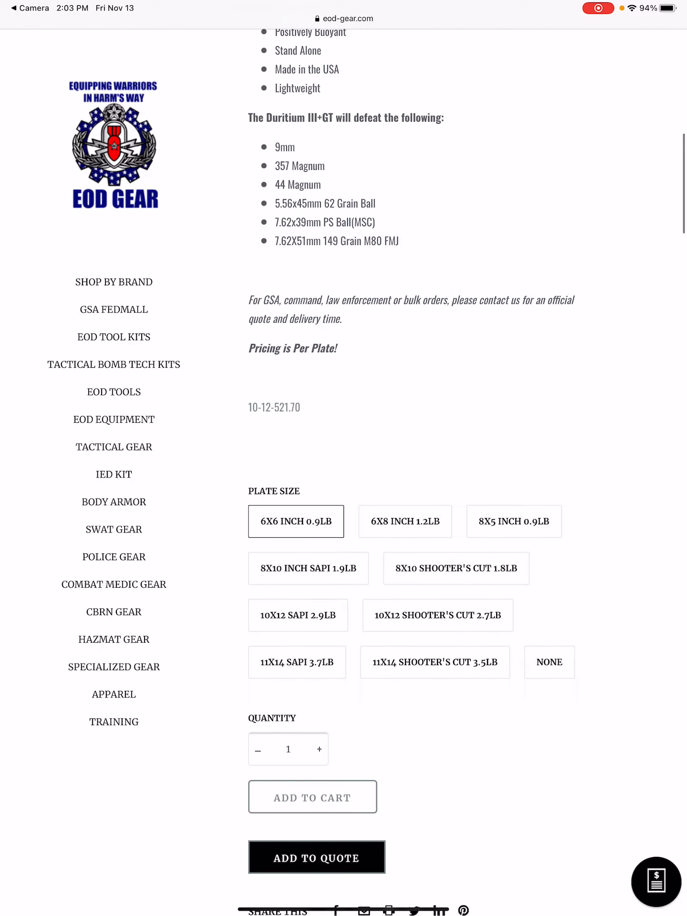
click(438, 616)
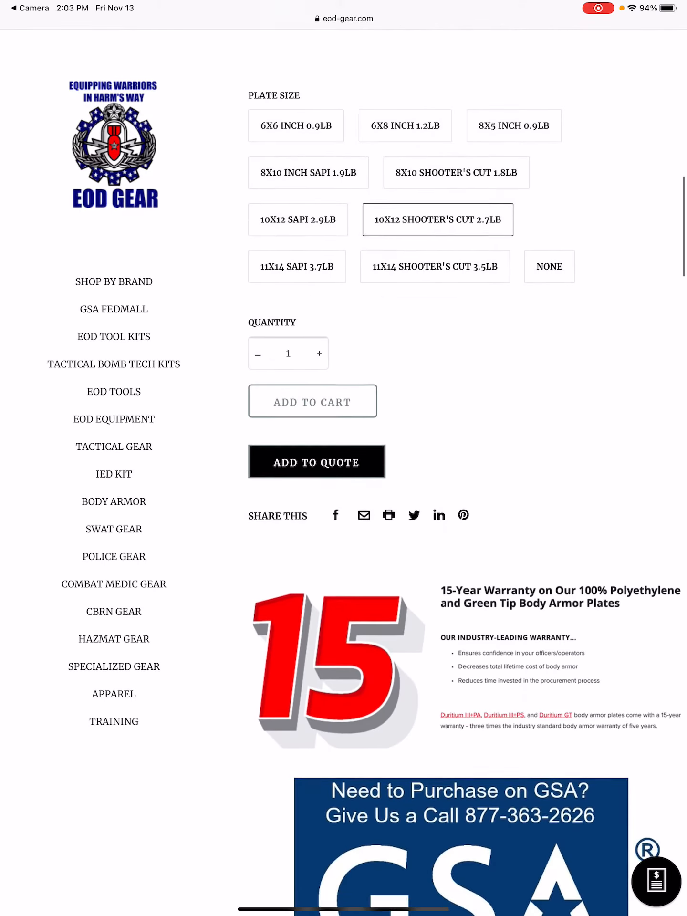
Add one 10X12 Shooter's Cut rifle plate to the quote.
scroll(down, 3)
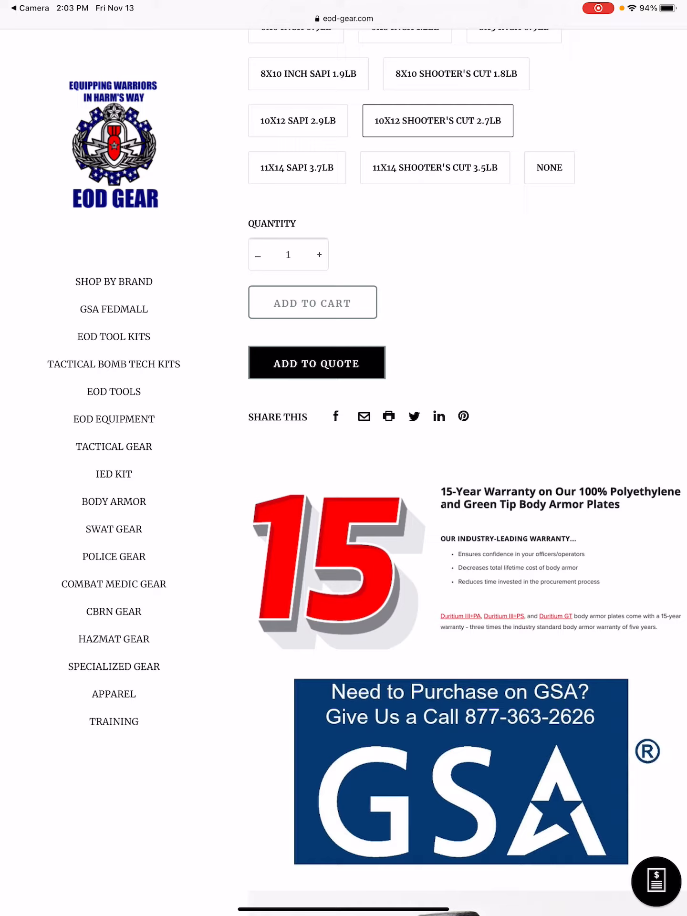
click(316, 363)
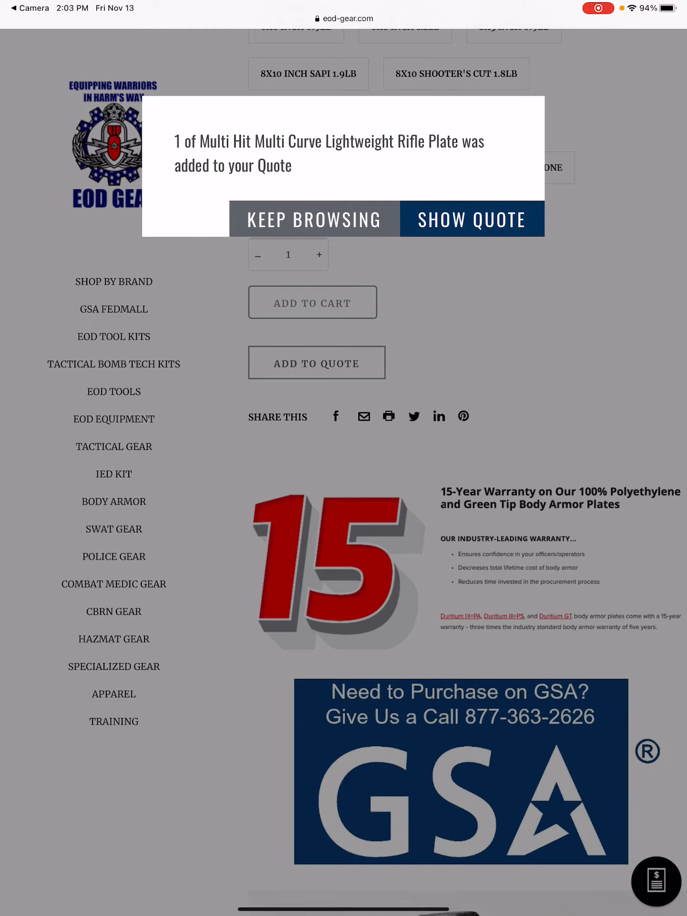
Show the quote listing the QUAD Release Plate Carrier and the 10X12 rifle plate.
click(470, 219)
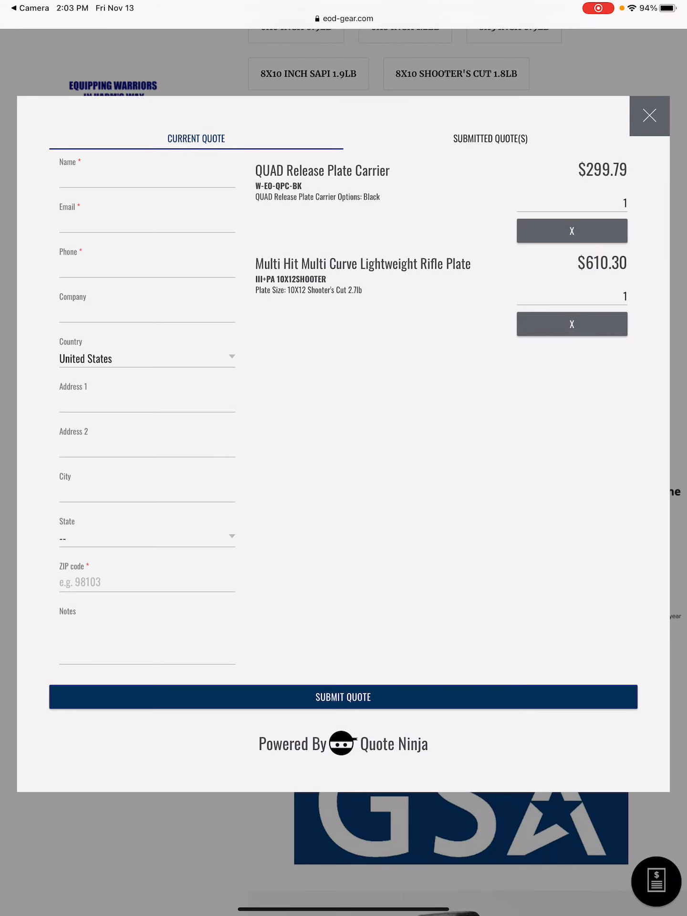